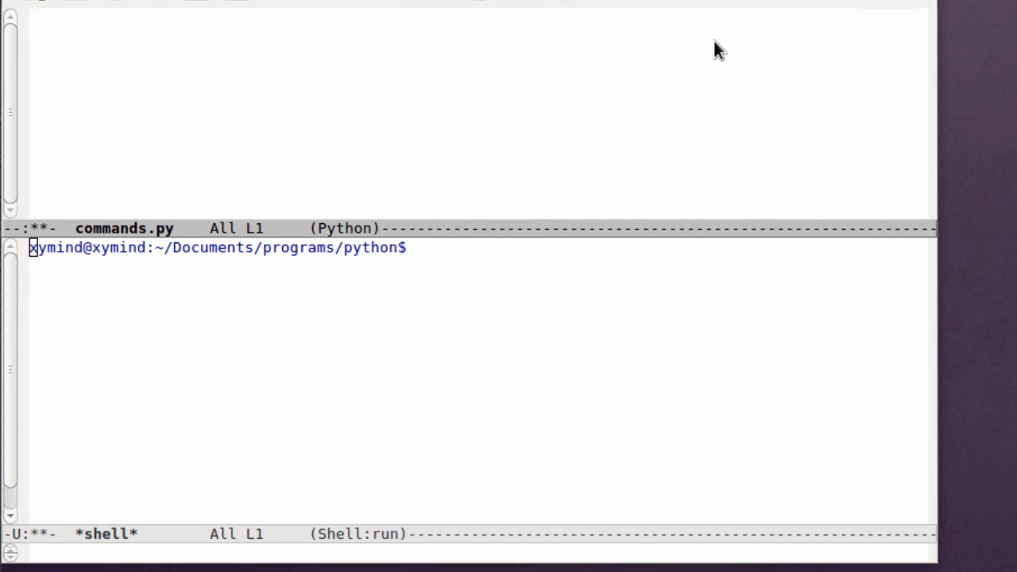
# Write 'import subprocess' at the top of commands.py and list files with ls in the shell
pyautogui.write('import sub')
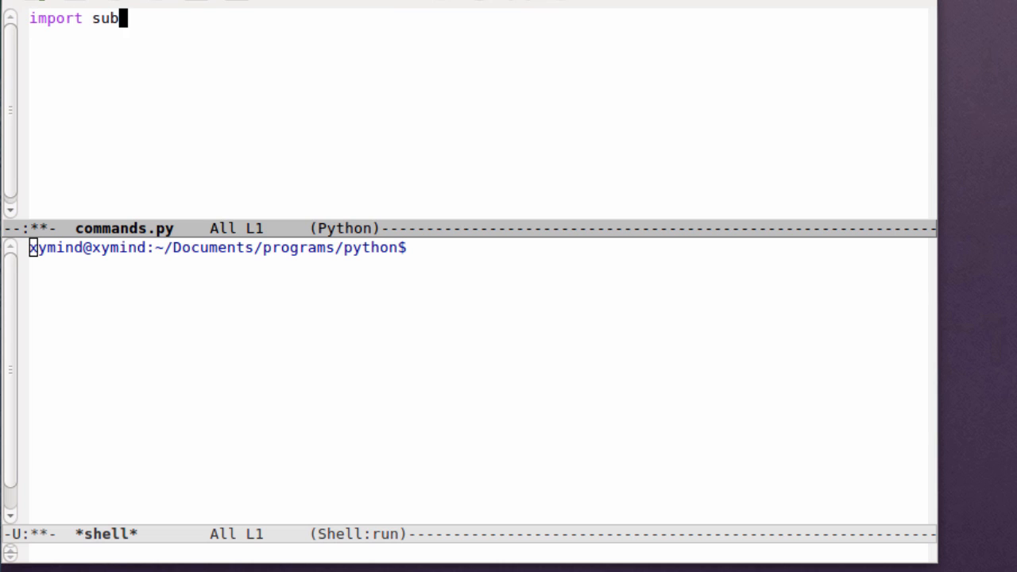
pyautogui.write('process')
pyautogui.click(478, 248)
pyautogui.write('ls')
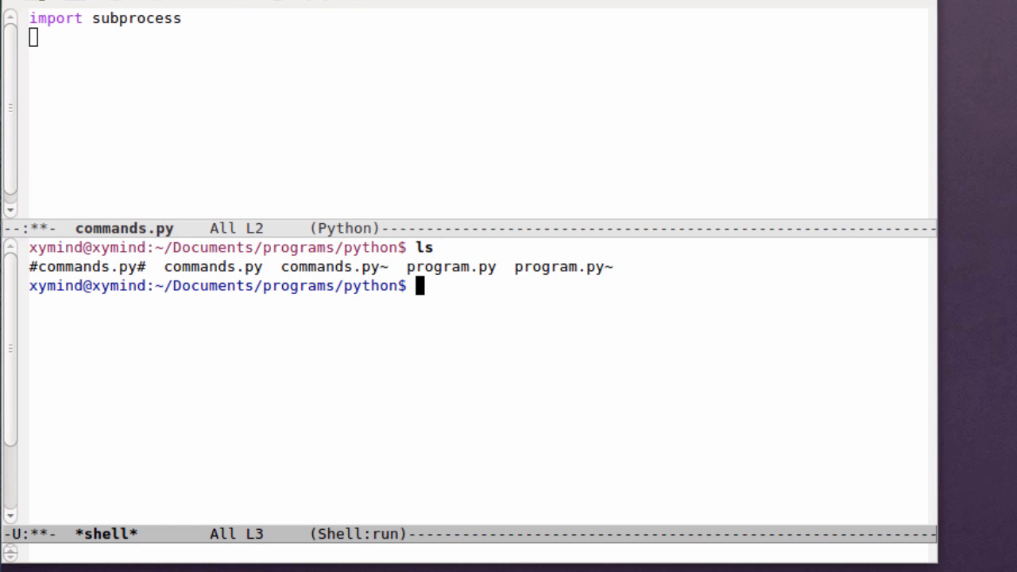
pyautogui.moveTo(552, 297)
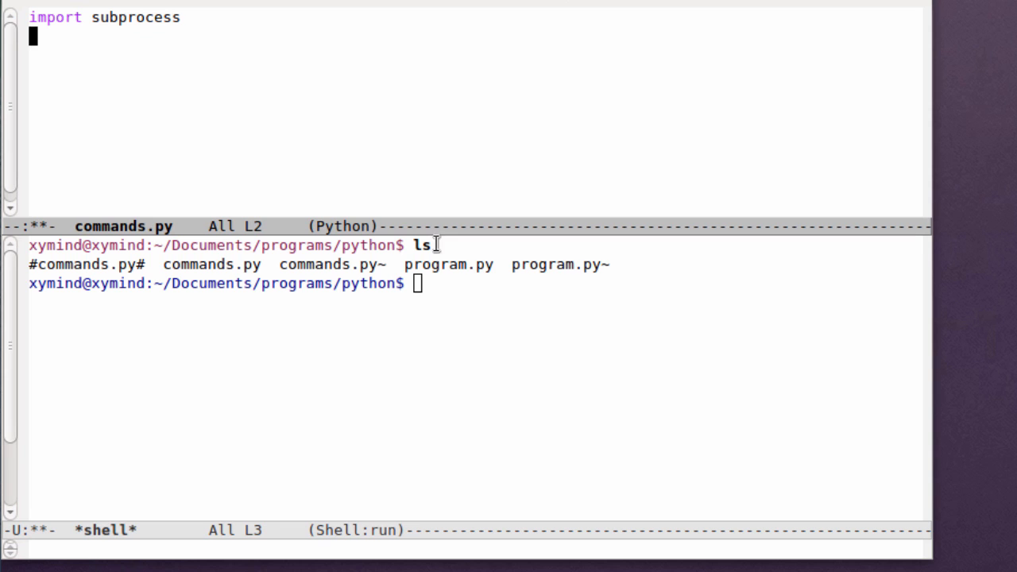
# Add subprocess.call('ls') on line 2 and run 'python commands.py' in the shell
pyautogui.write('subprocess.')
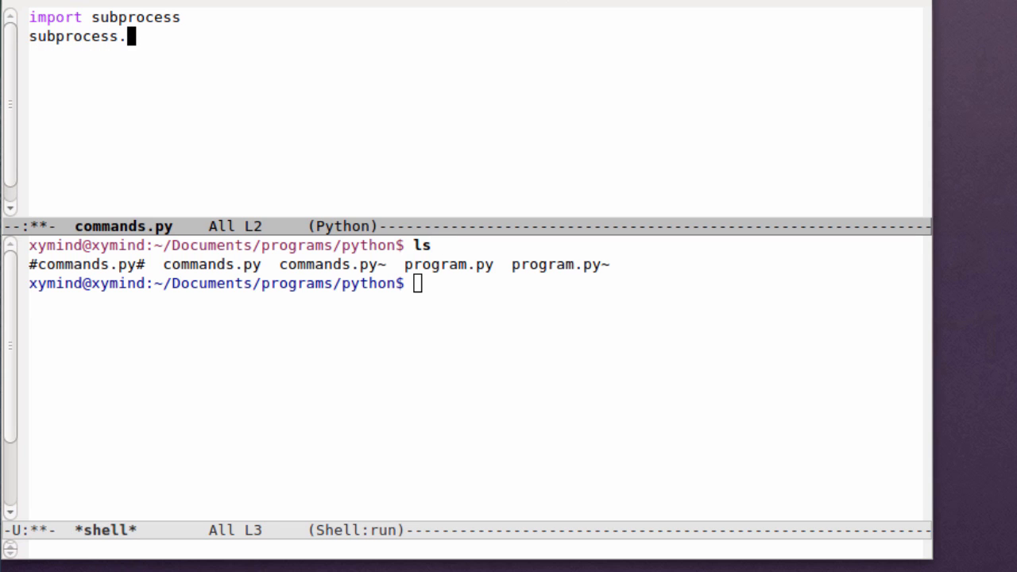
pyautogui.write('call(')
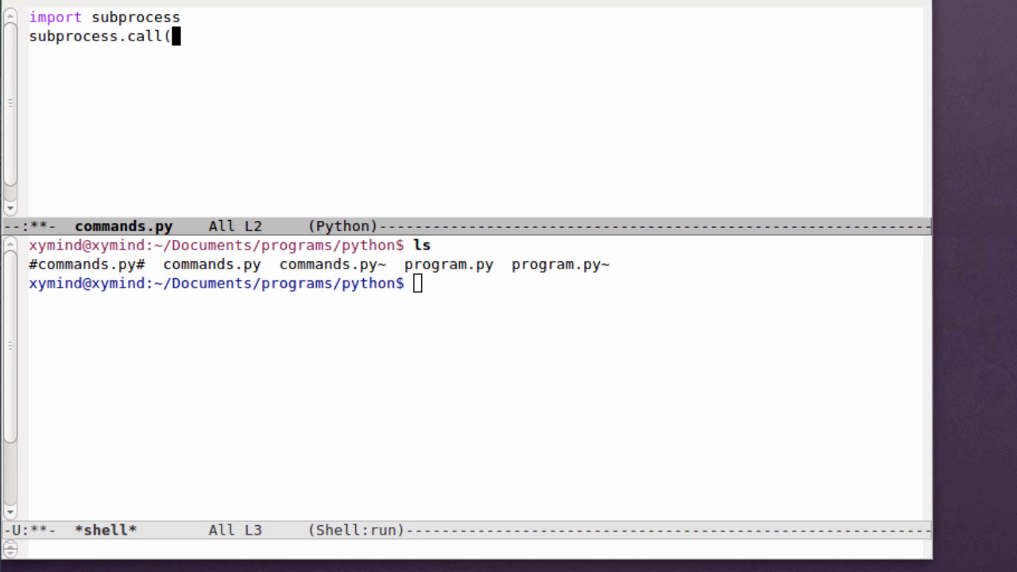
pyautogui.write(')')
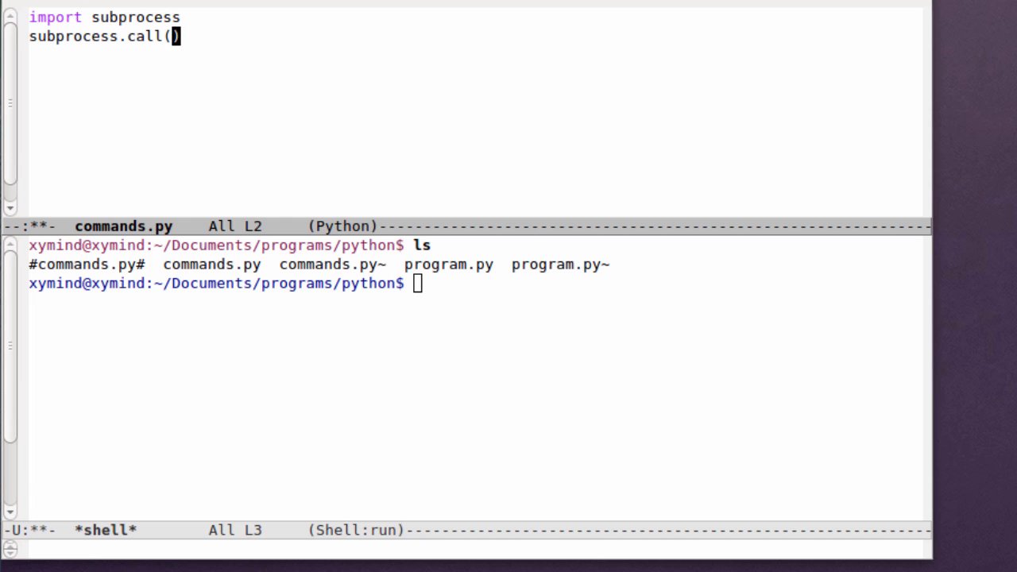
pyautogui.write("'ls'")
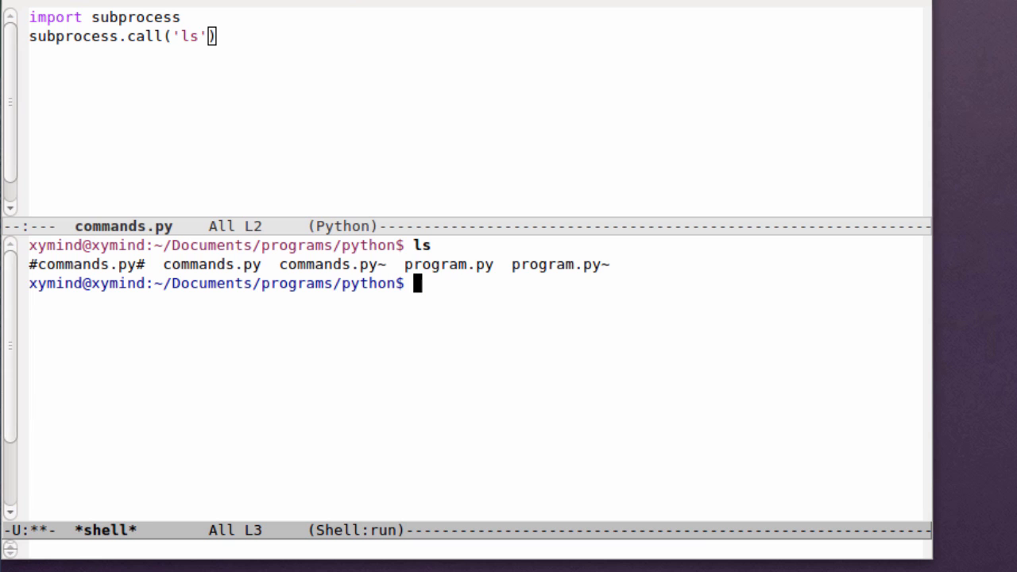
pyautogui.write('python command')
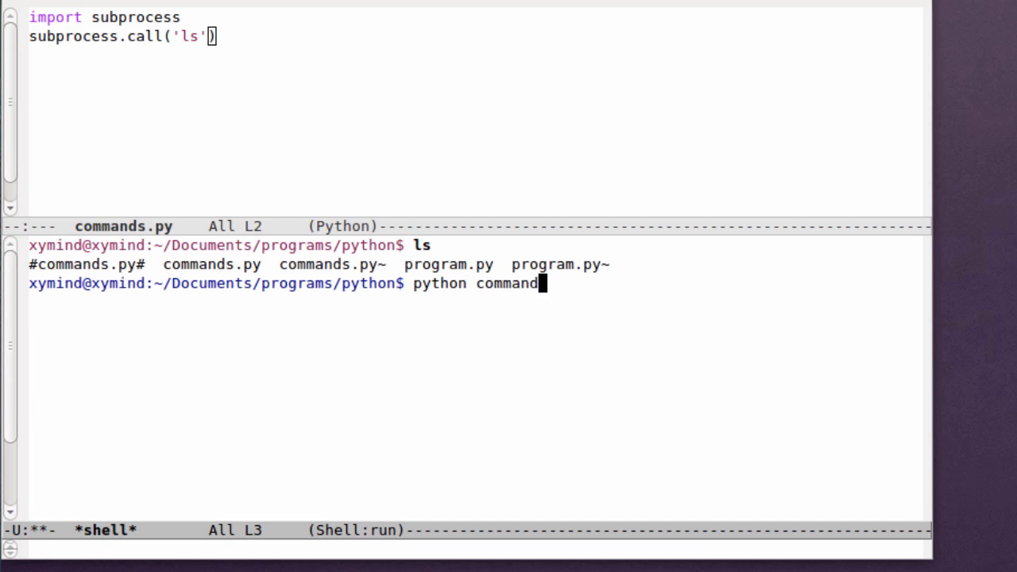
pyautogui.write('s.py')
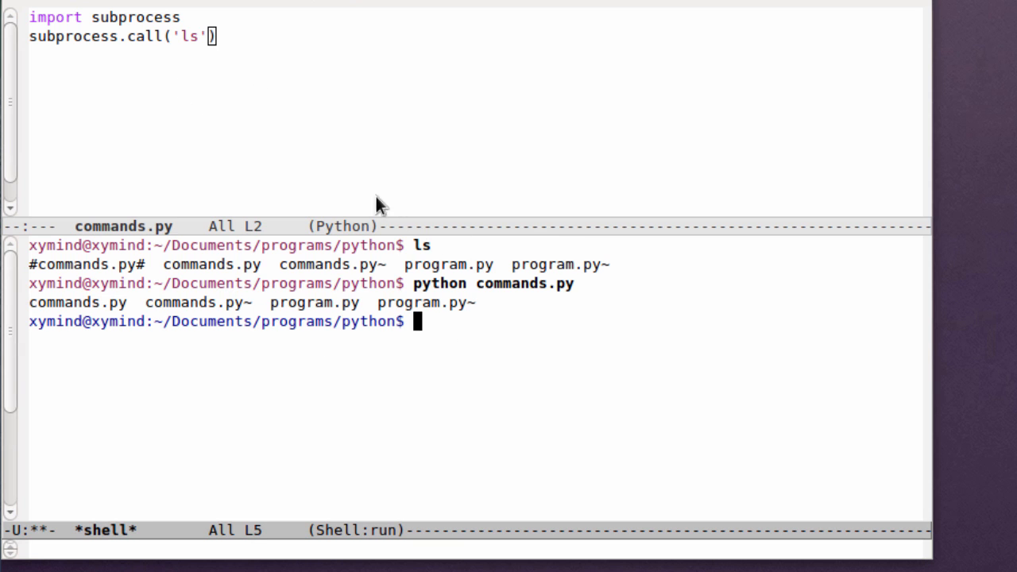
pyautogui.moveTo(271, 52)
pyautogui.write(' -')
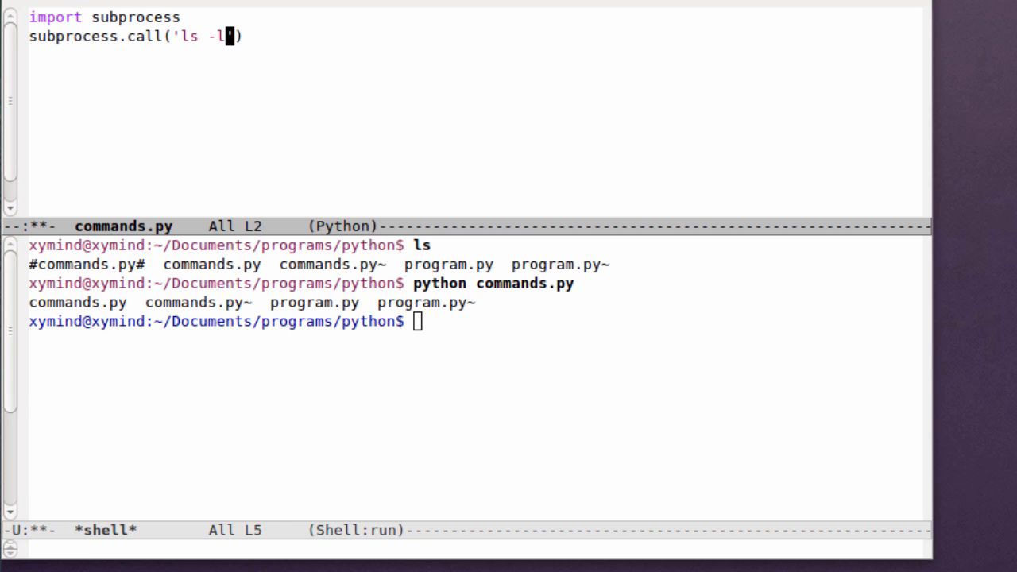
# Change the call's argument to 'ls -l' and run ls -l in the shell
pyautogui.write('ls -l')
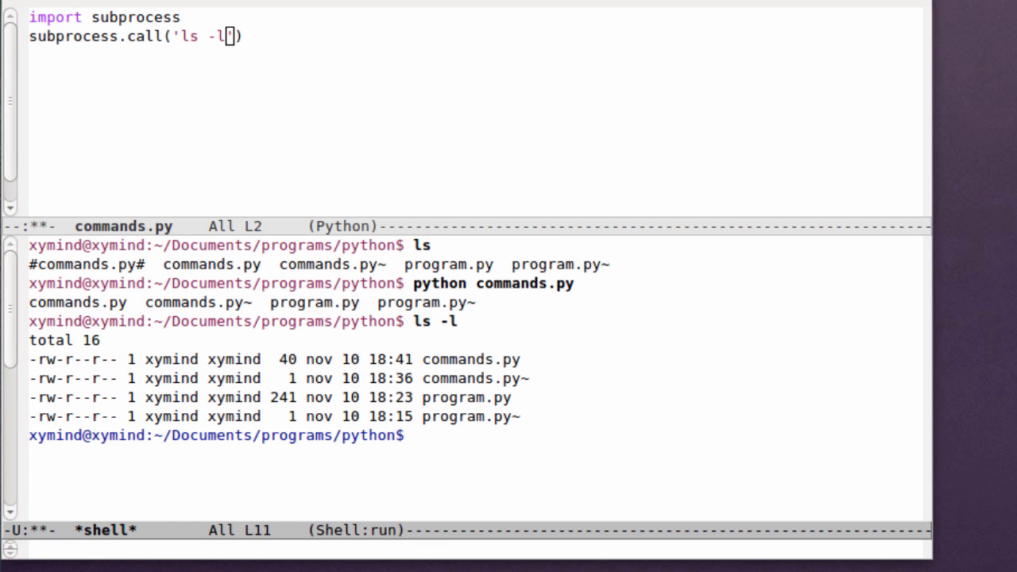
pyautogui.moveTo(471, 410)
pyautogui.write('[')
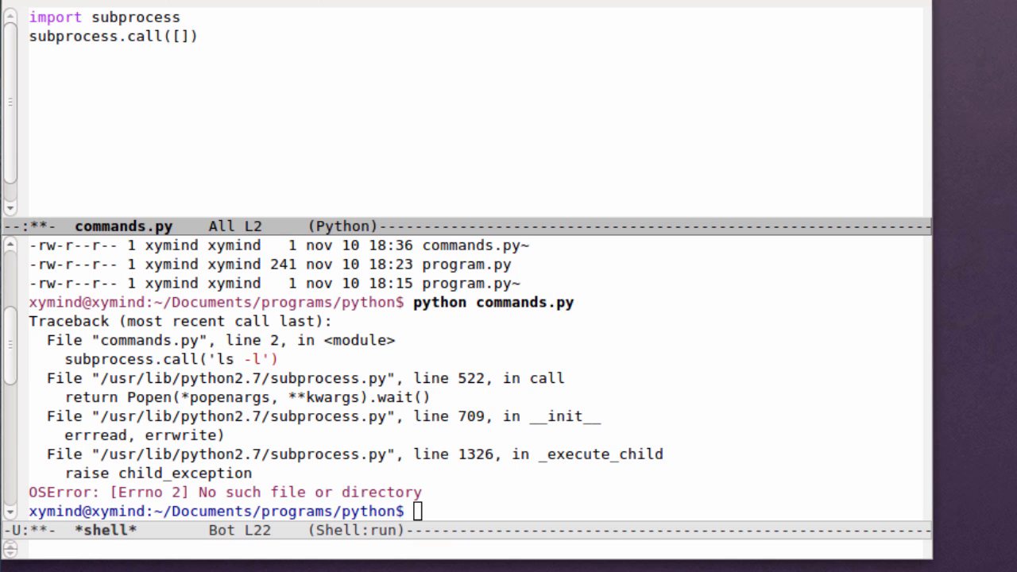
# Rewrite the call as subprocess.call(['ls','-l']) and rerun python commands.py from shell history
pyautogui.write("'")
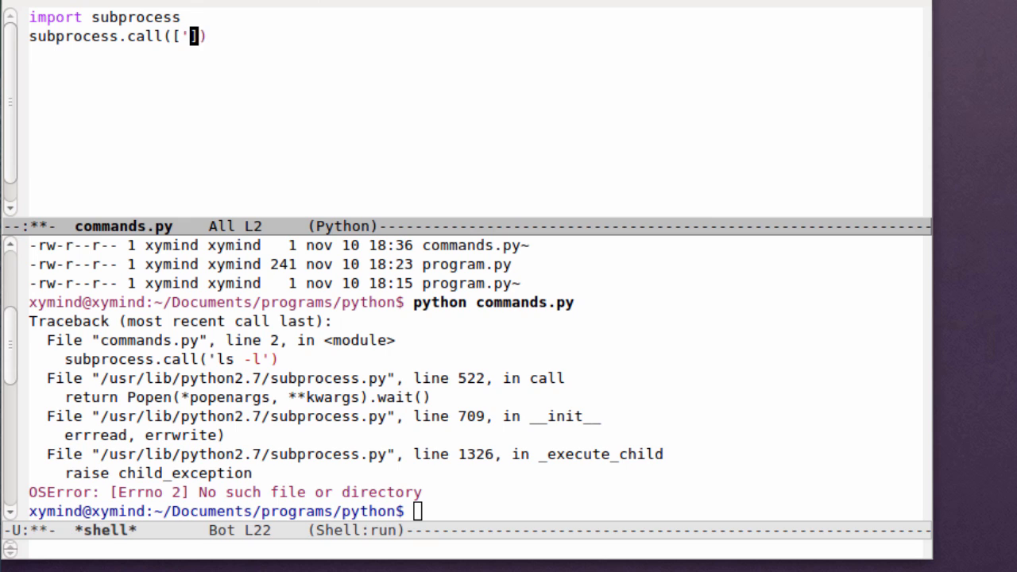
pyautogui.write('ls')
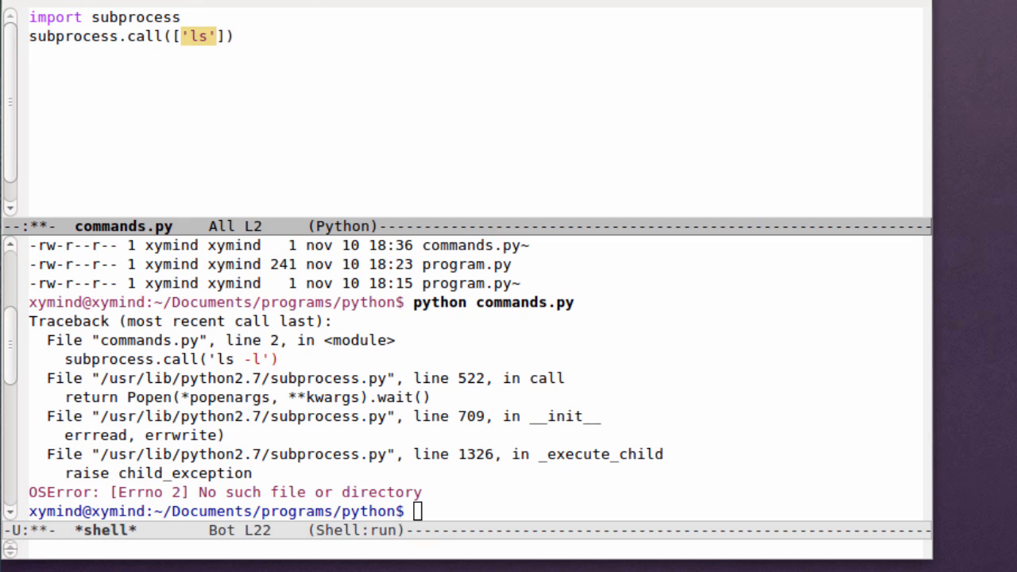
pyautogui.write(',')
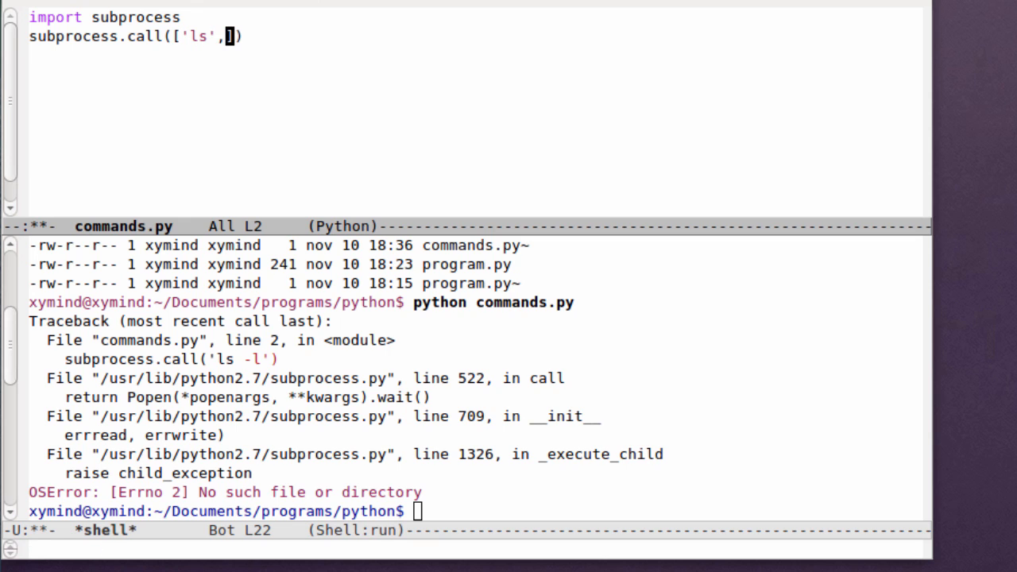
pyautogui.write("'-l'")
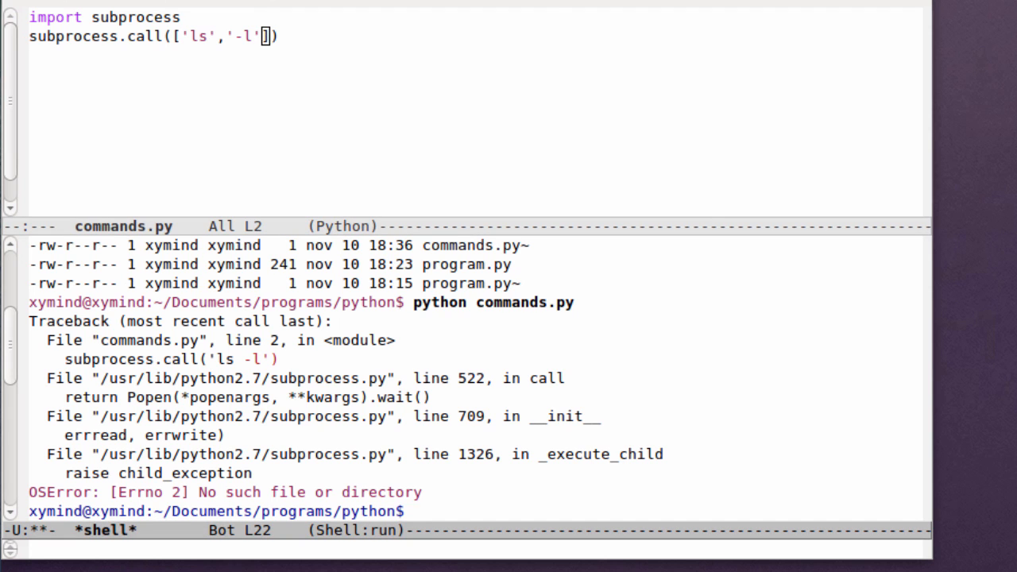
pyautogui.press('Up')
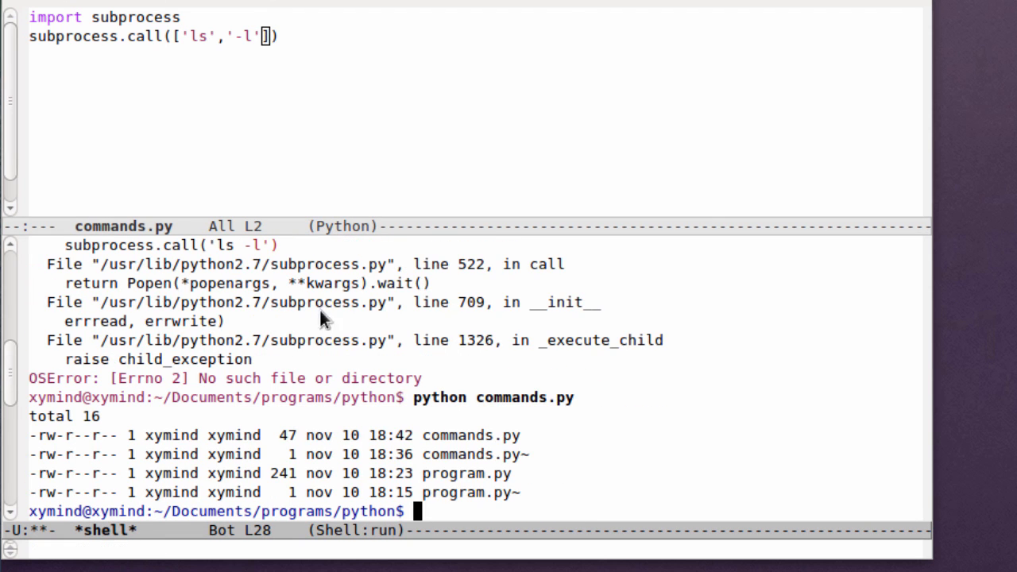
pyautogui.moveTo(493, 338)
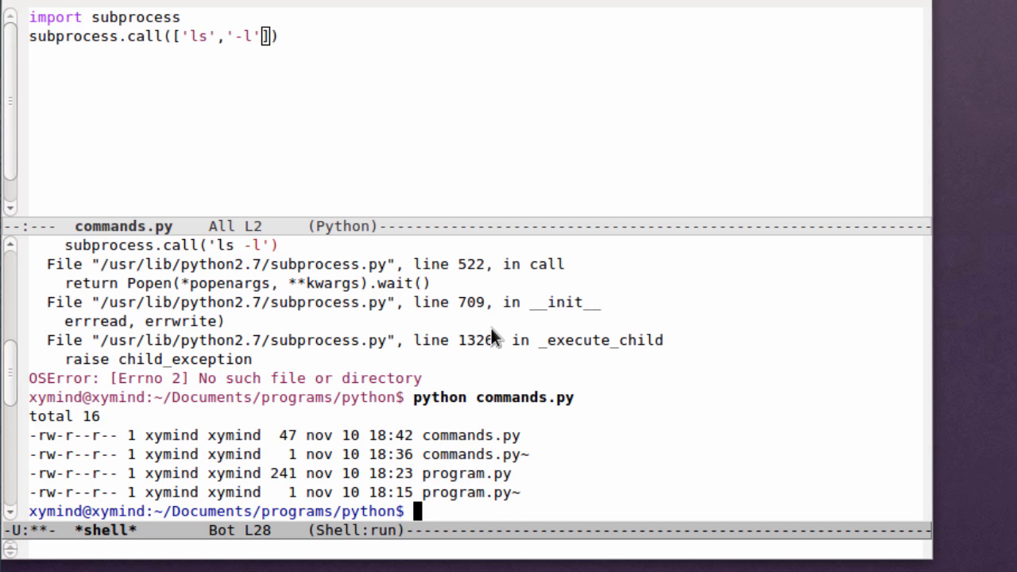
pyautogui.moveTo(363, 191)
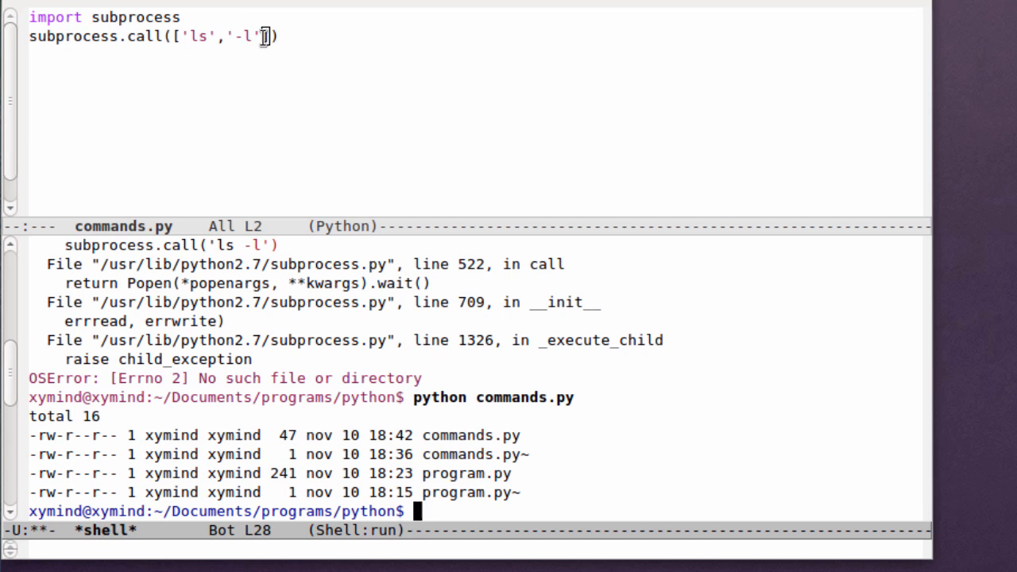
pyautogui.moveTo(286, 40)
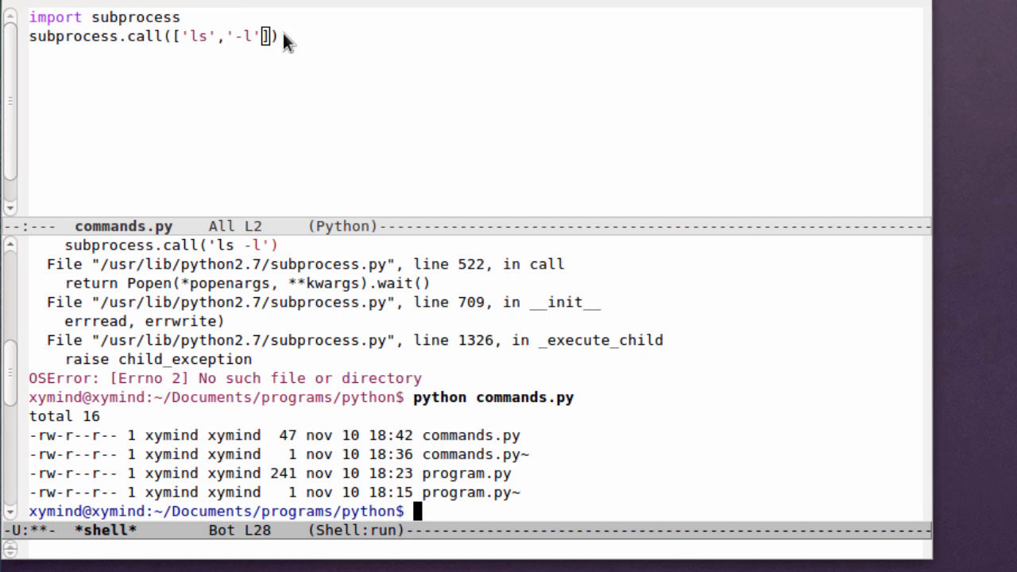
pyautogui.moveTo(233, 41)
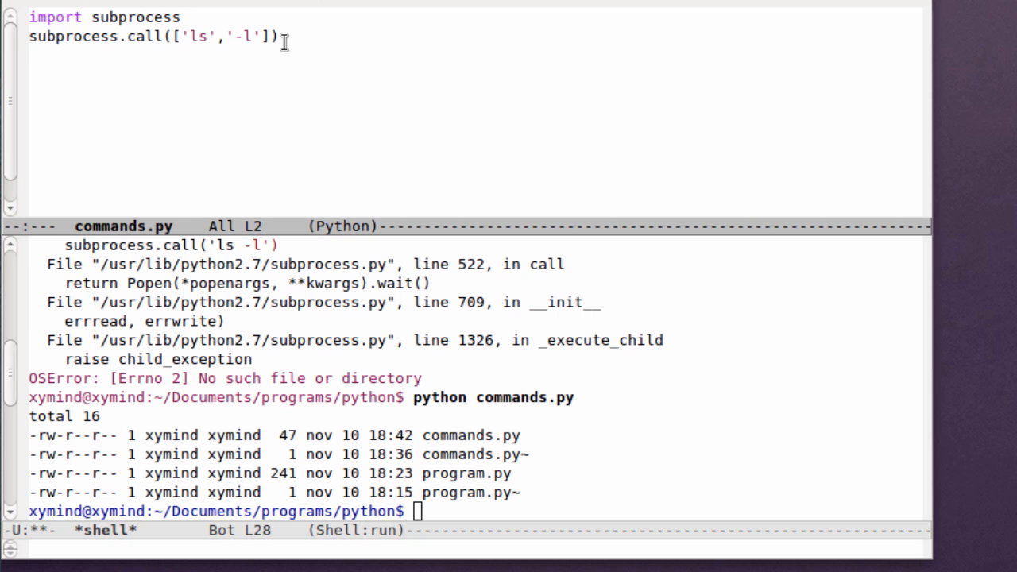
# Assign the call to 'var =', add 'print var', and remove the stray letter after var
pyautogui.write('var =')
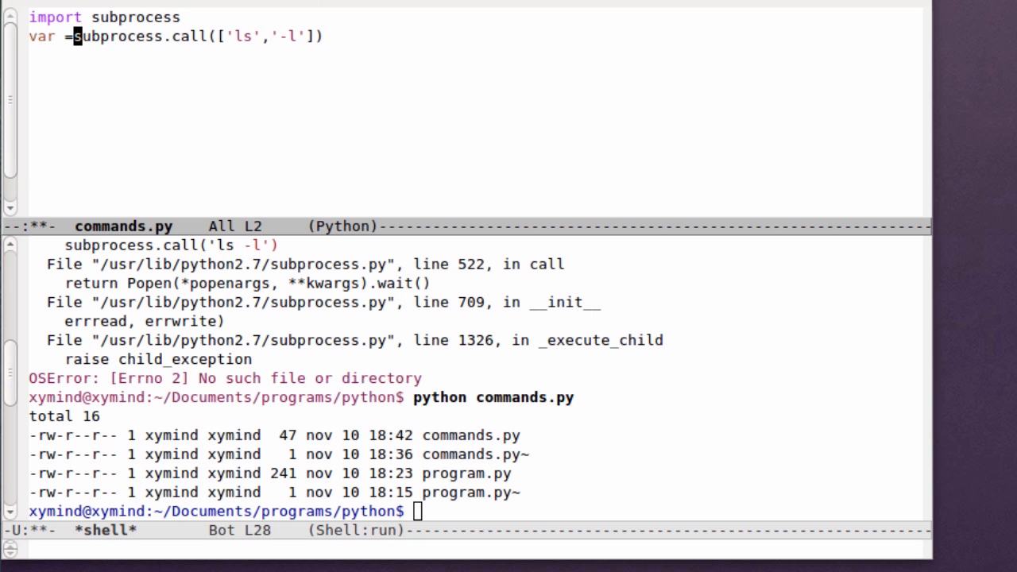
pyautogui.write('p')
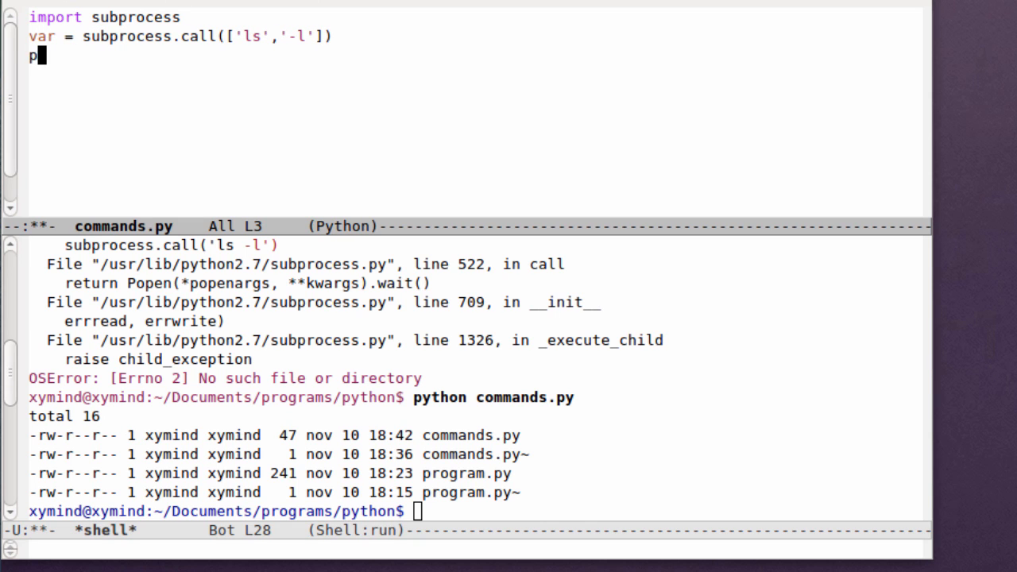
pyautogui.write('rint var')
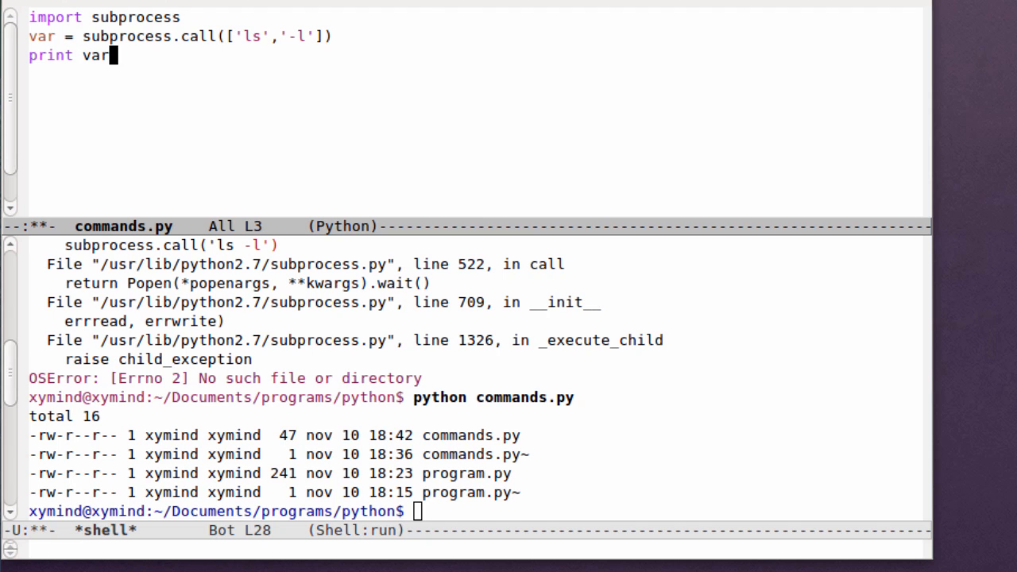
pyautogui.write('y')
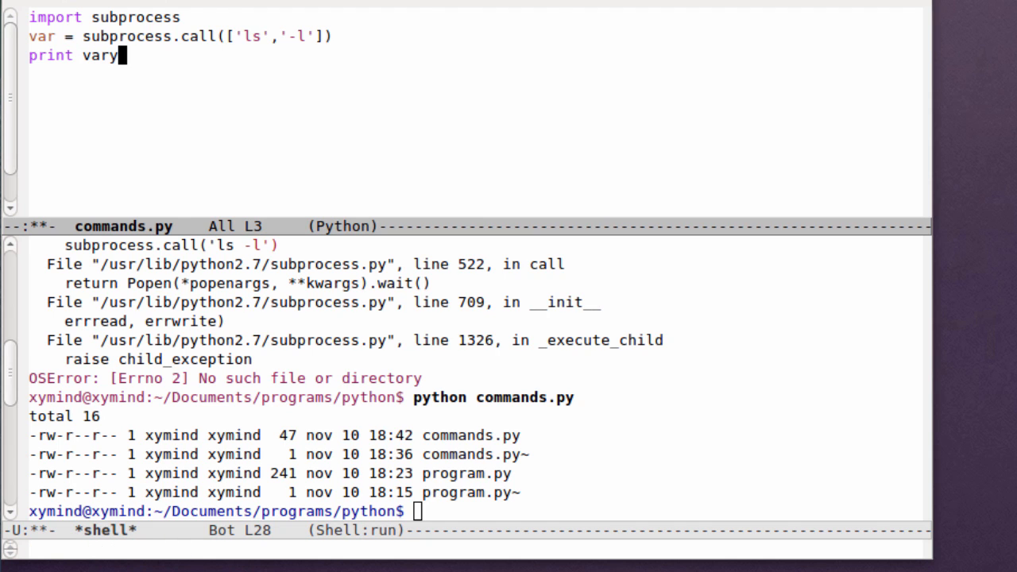
pyautogui.press('C-c DEL')
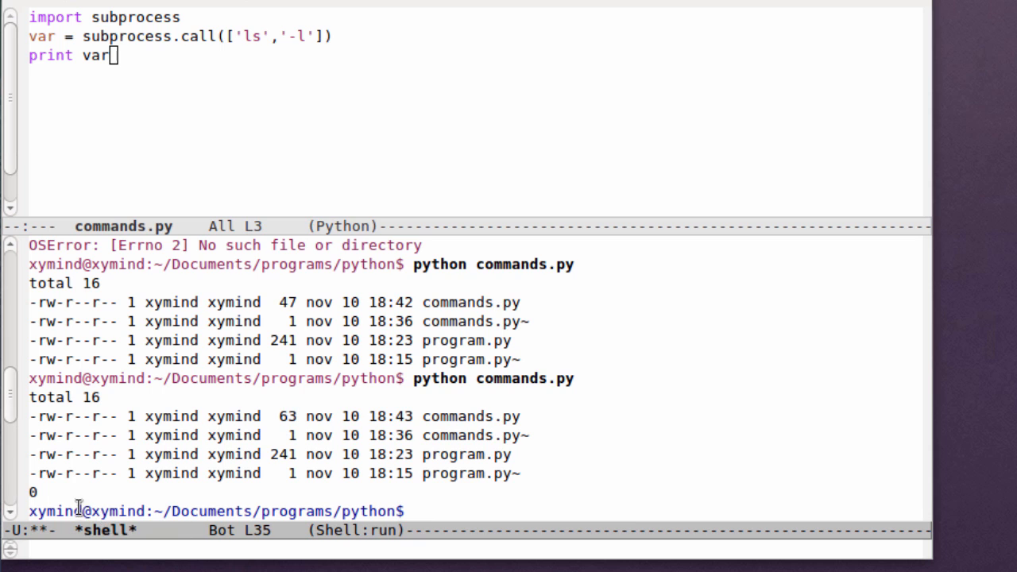
pyautogui.moveTo(80, 500)
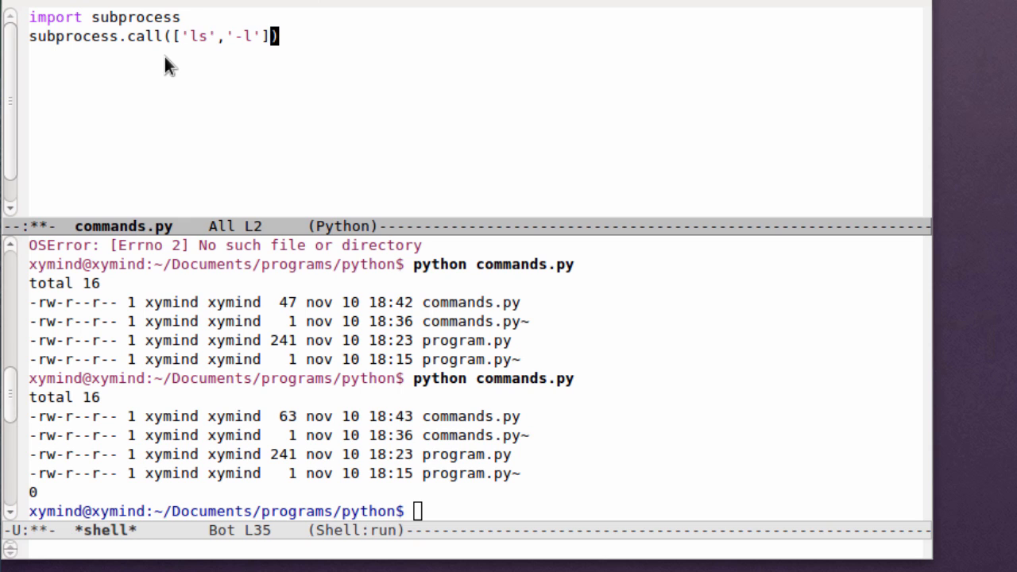
# Add a shell argument to the call, trying True before settling on shell=False
pyautogui.write(',')
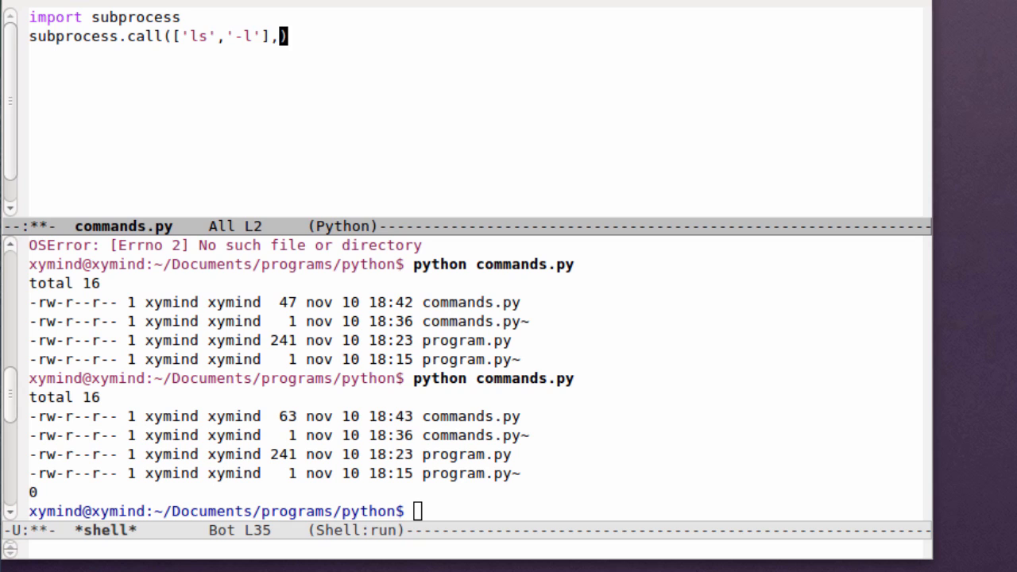
pyautogui.write('shell')
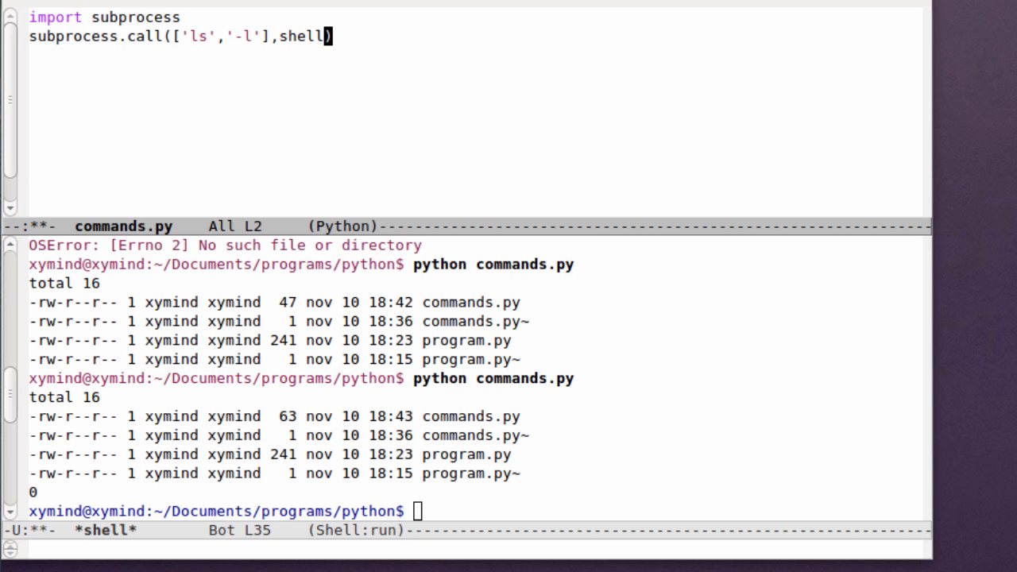
pyautogui.write('=')
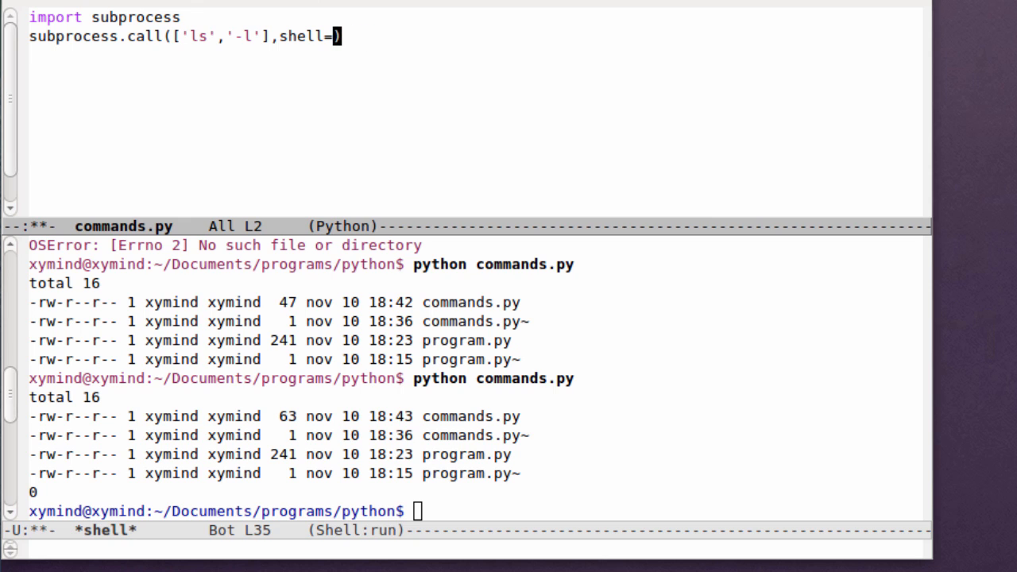
pyautogui.write('False')
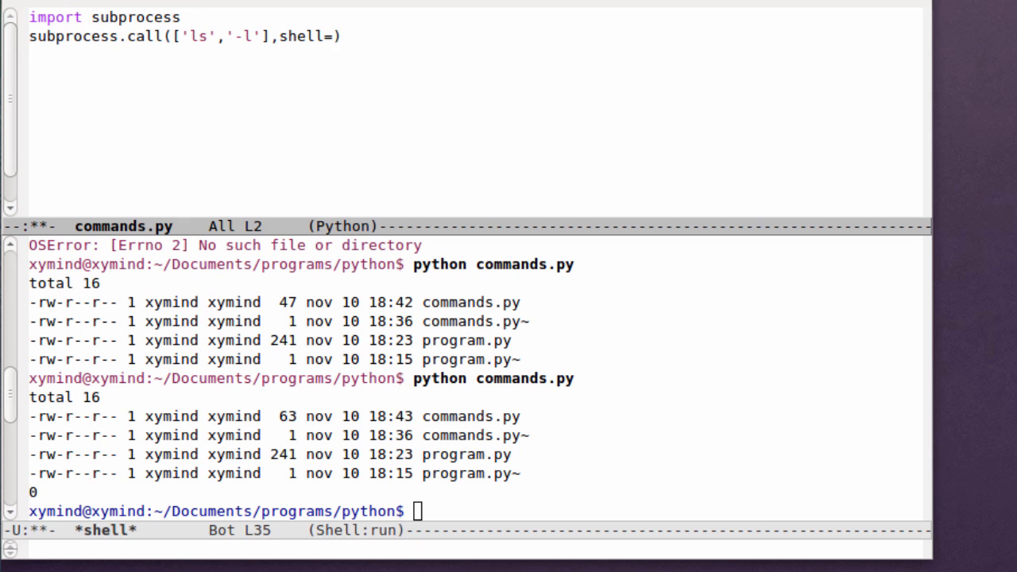
pyautogui.write('True')
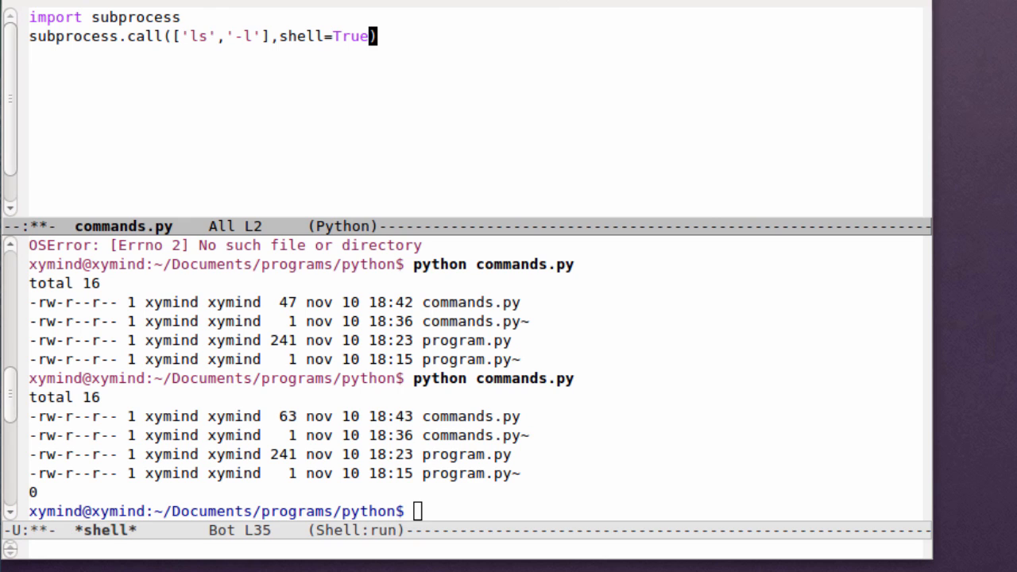
pyautogui.press('BackSpace')
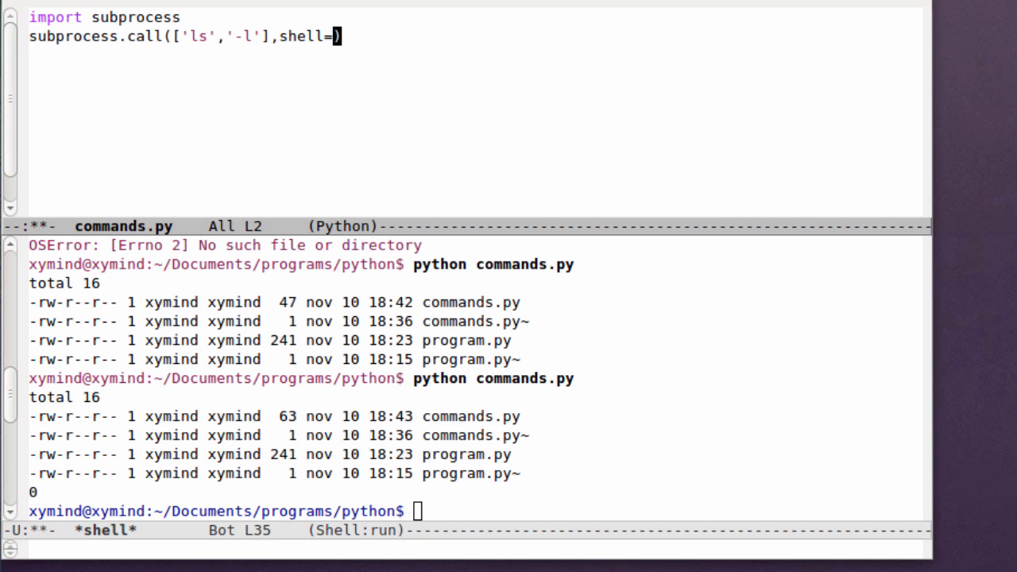
pyautogui.write('False')
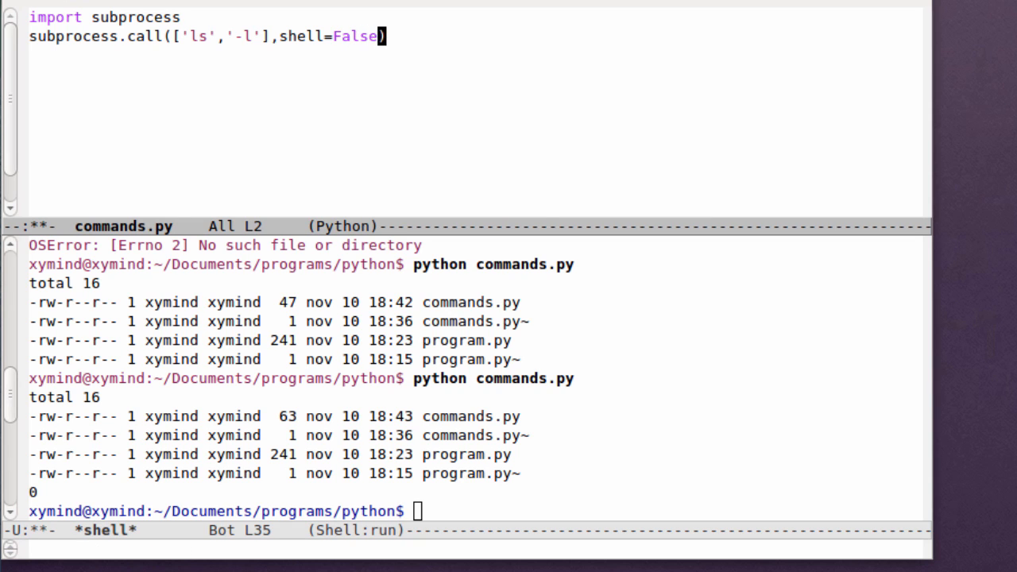